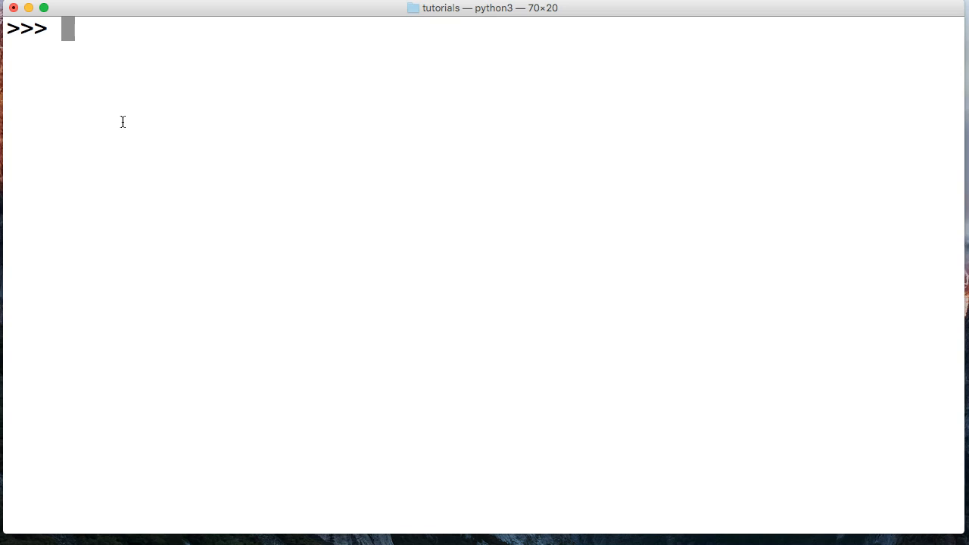
{"action": "type", "text": "a = \"This"}
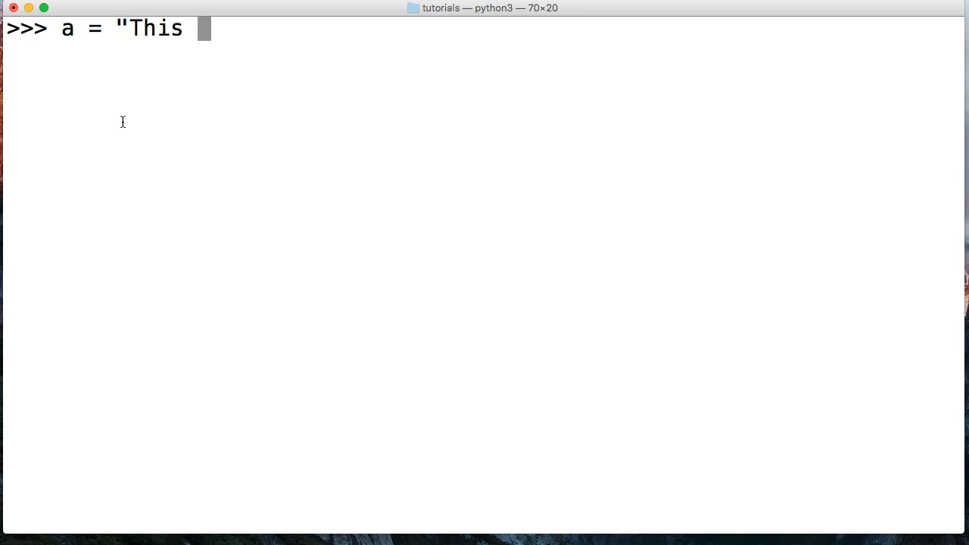
{"action": "type", "text": "is a string\""}
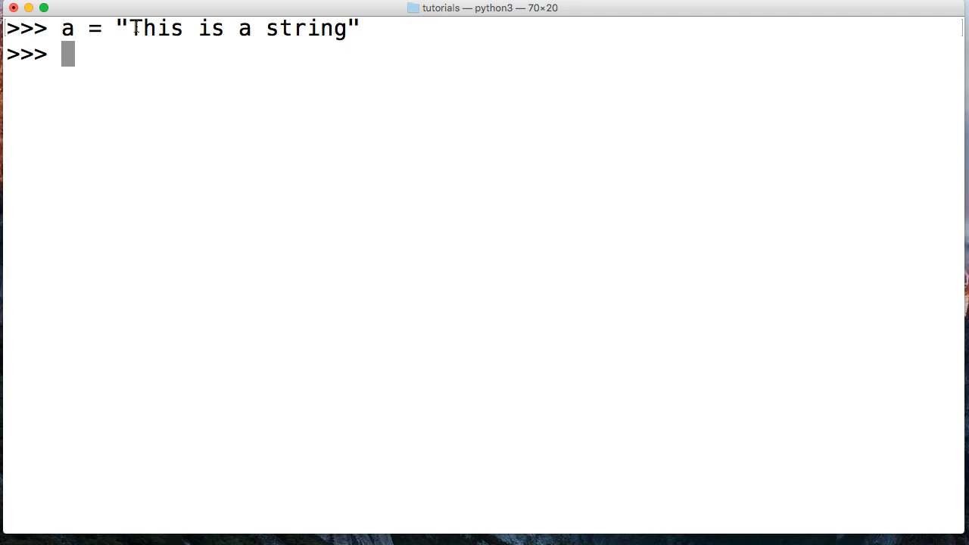
{"action": "type", "text": "a"}
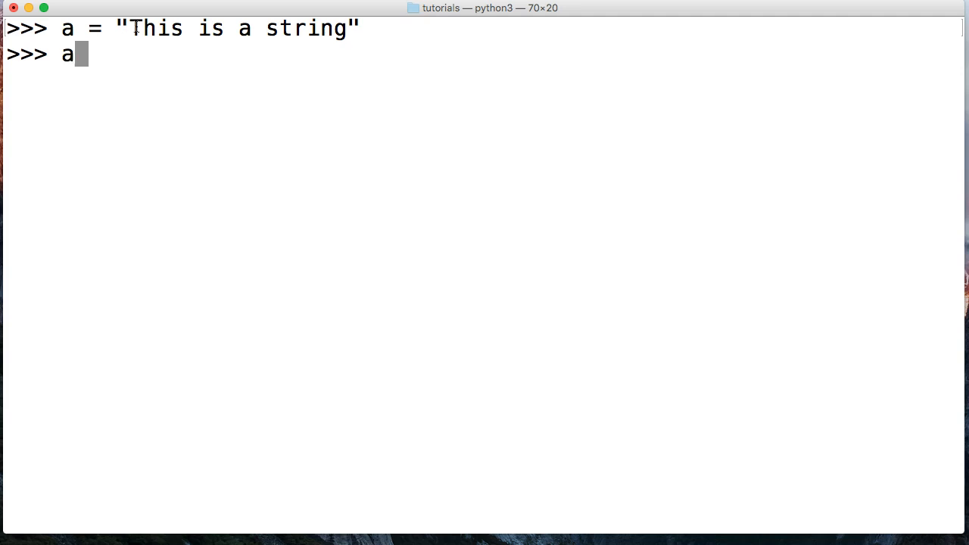
{"action": "type", "text": "."}
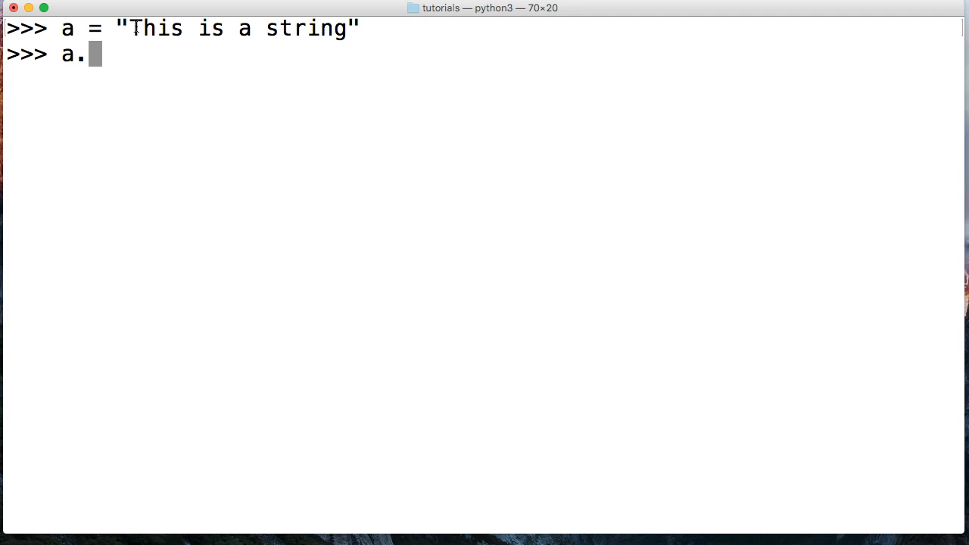
{"action": "type", "text": "casefold("}
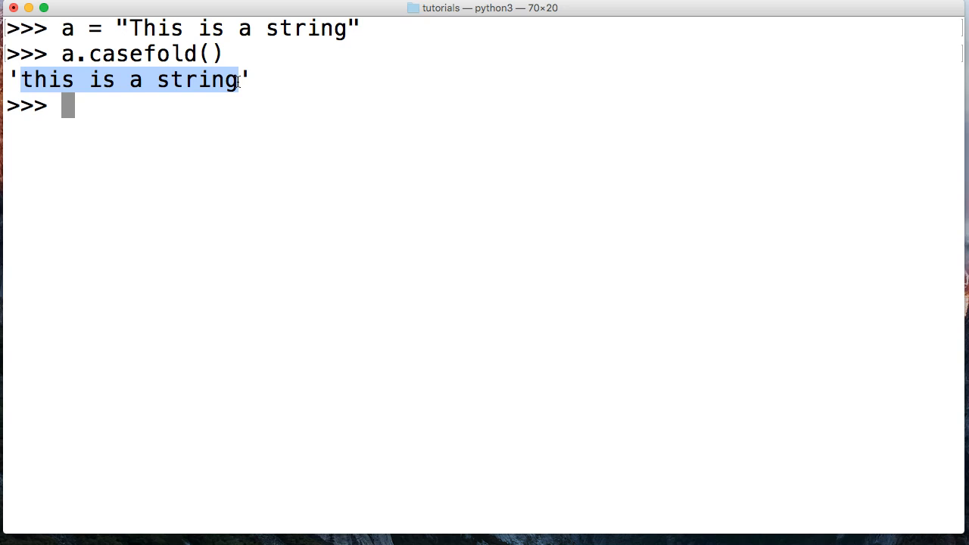
{"action": "type", "text": "a ="}
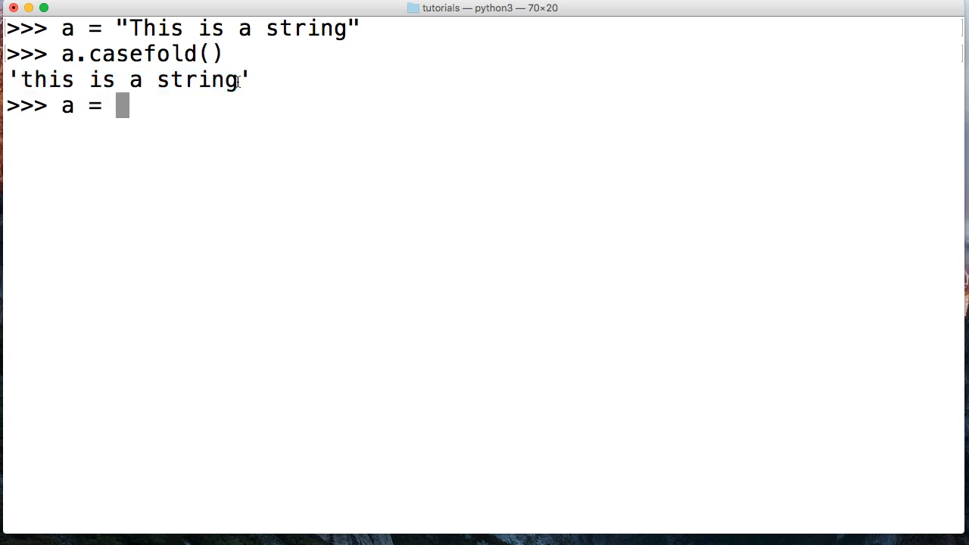
{"action": "type", "text": "\"this"}
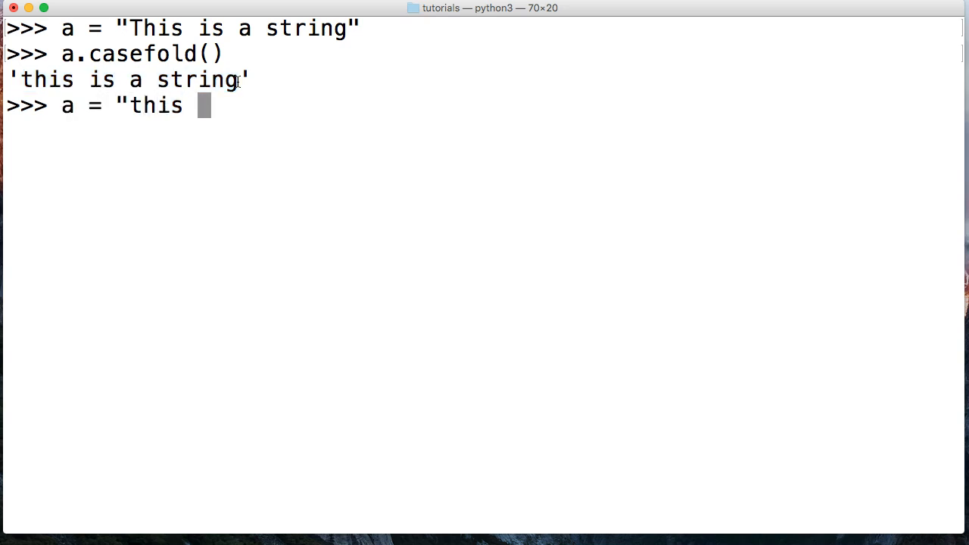
{"action": "type", "text": "is a string\""}
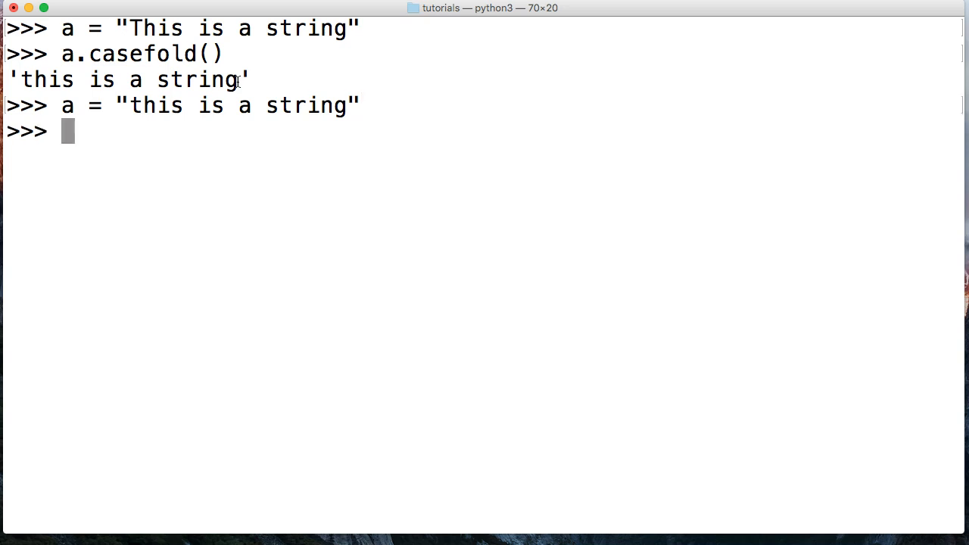
{"action": "type", "text": "b ="}
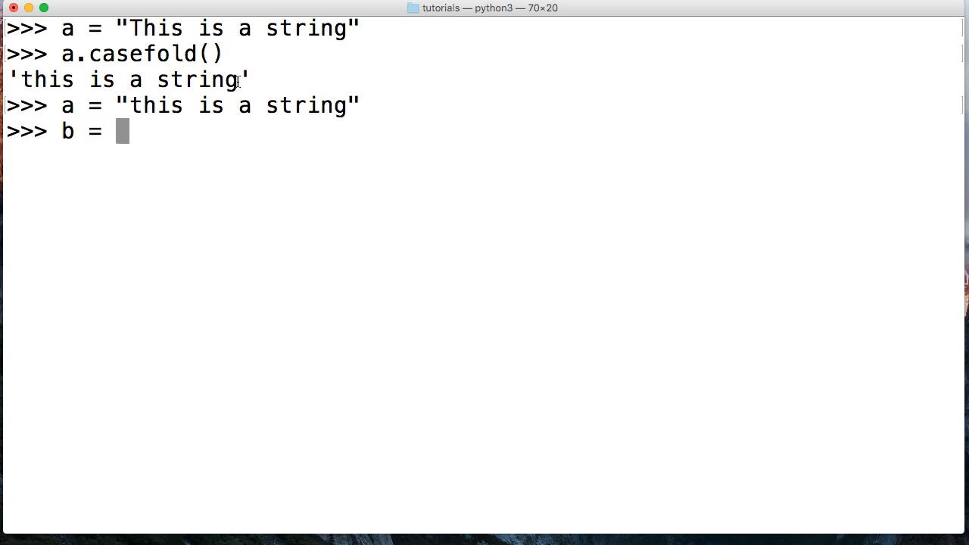
{"action": "type", "text": "\"This"}
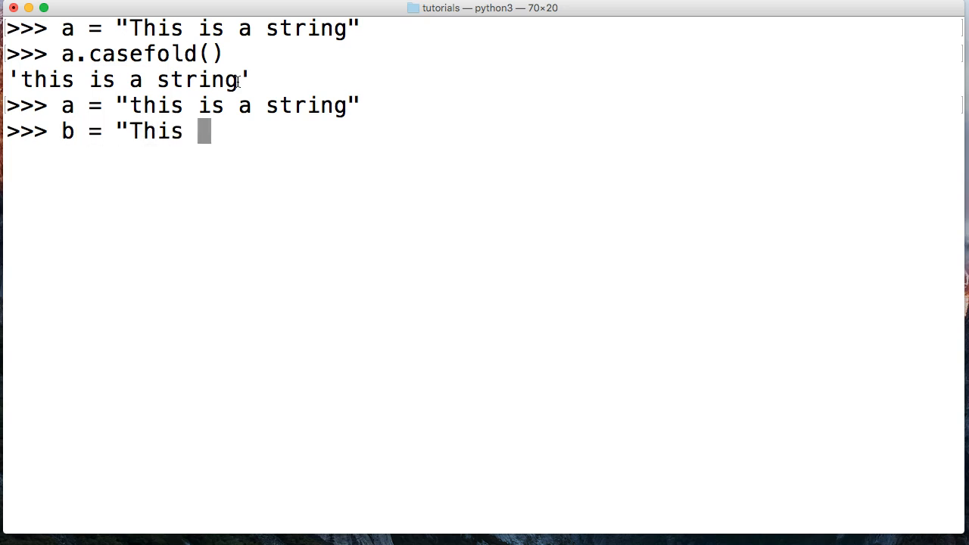
{"action": "type", "text": "Is A S"}
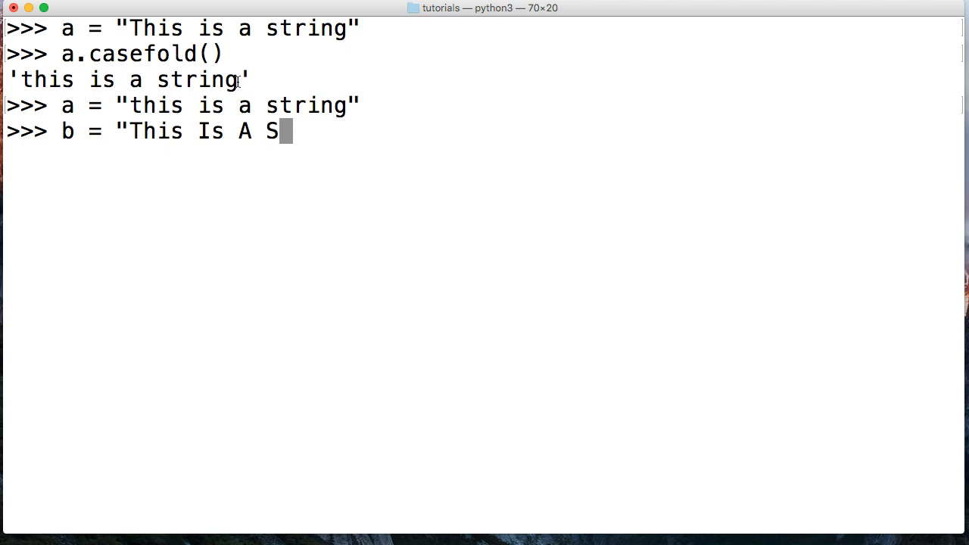
{"action": "type", "text": "tring\""}
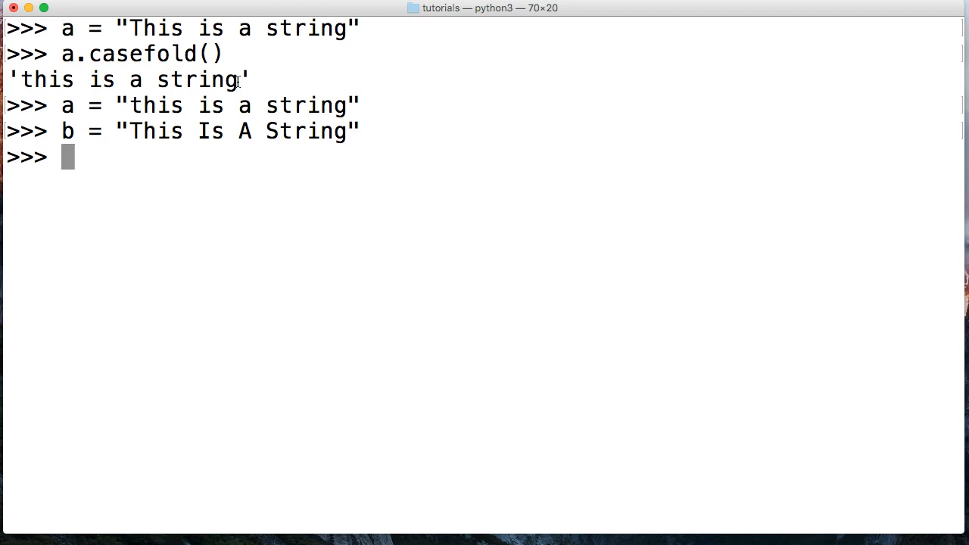
{"action": "mouse_move", "coordinate": [121, 203]}
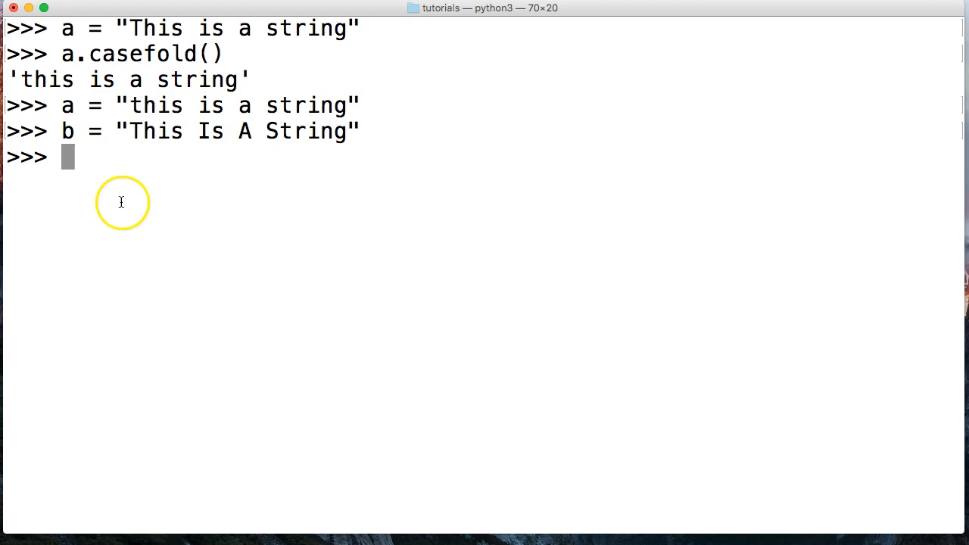
{"action": "mouse_move", "coordinate": [215, 185]}
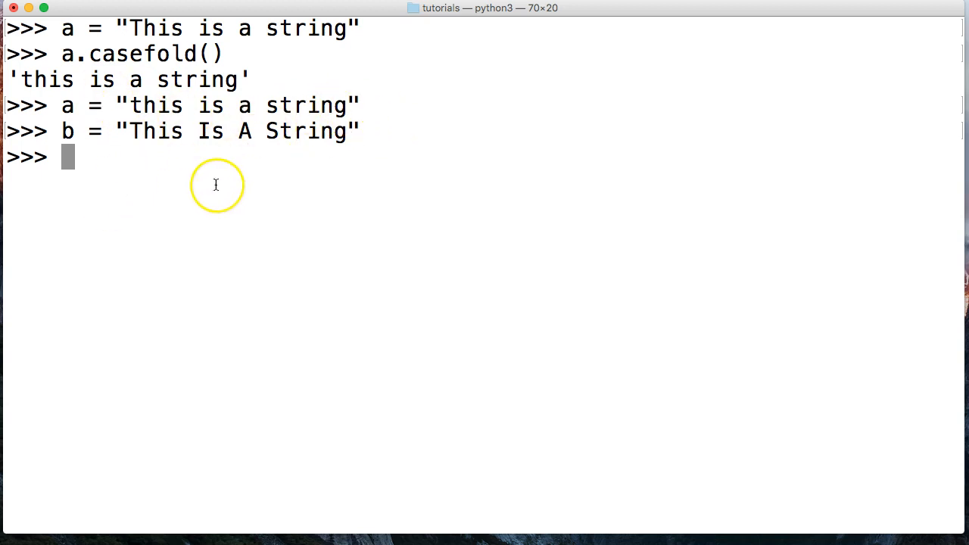
{"action": "mouse_move", "coordinate": [239, 244]}
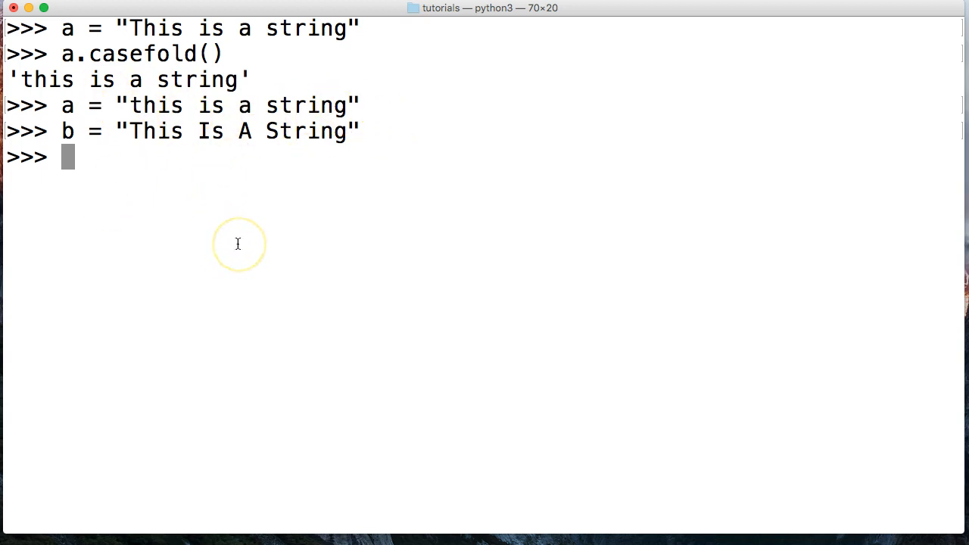
{"action": "type", "text": "a =="}
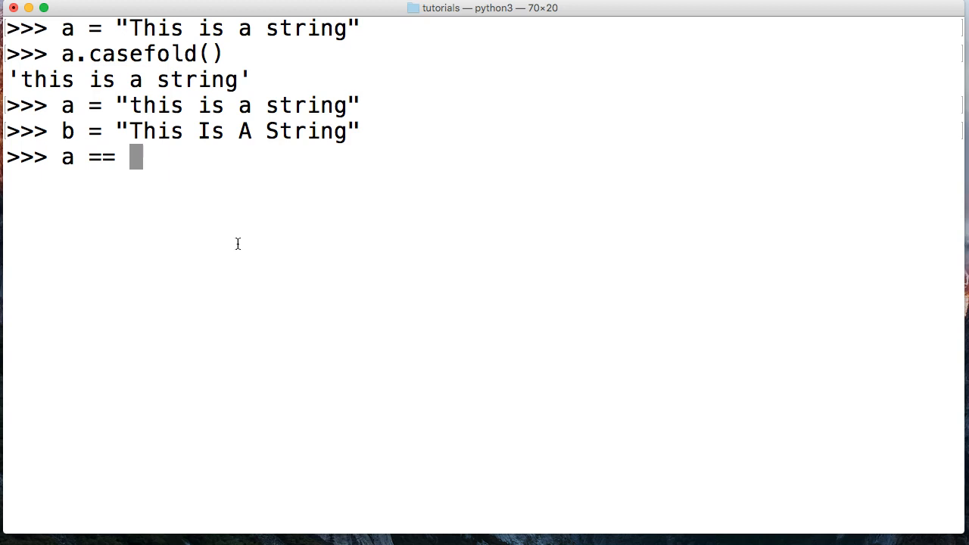
{"action": "type", "text": "b"}
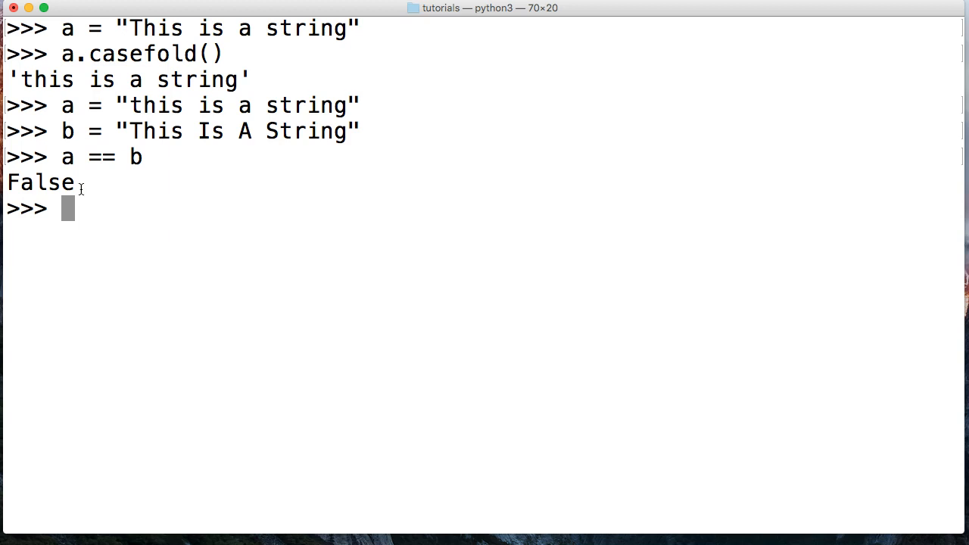
{"action": "type", "text": "a.ca"}
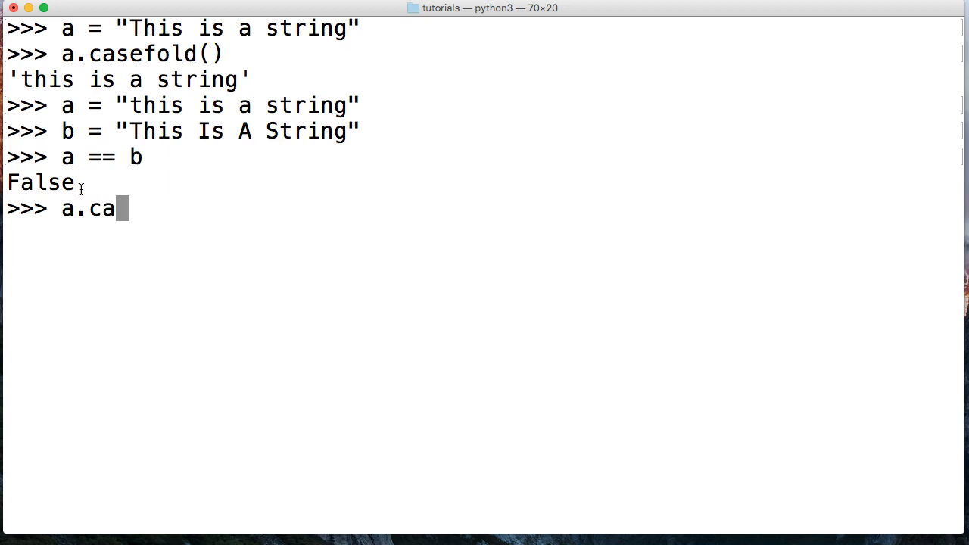
{"action": "type", "text": "sefold()"}
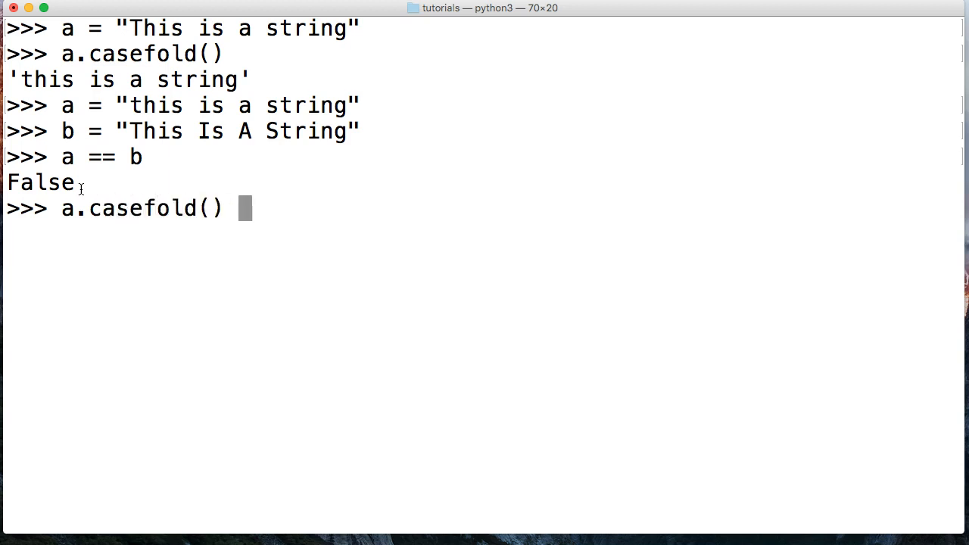
{"action": "type", "text": "=="}
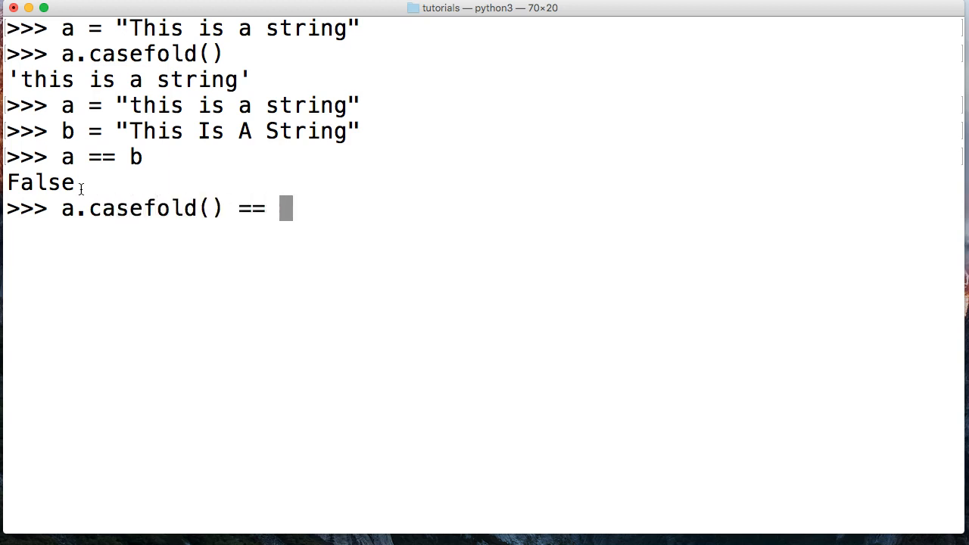
{"action": "type", "text": "b.casefold("}
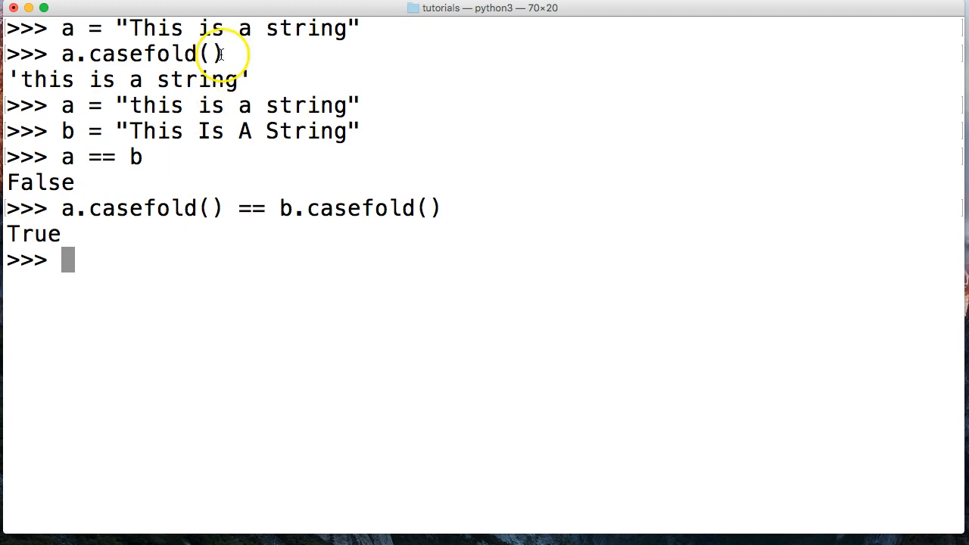
{"action": "mouse_move", "coordinate": [250, 124]}
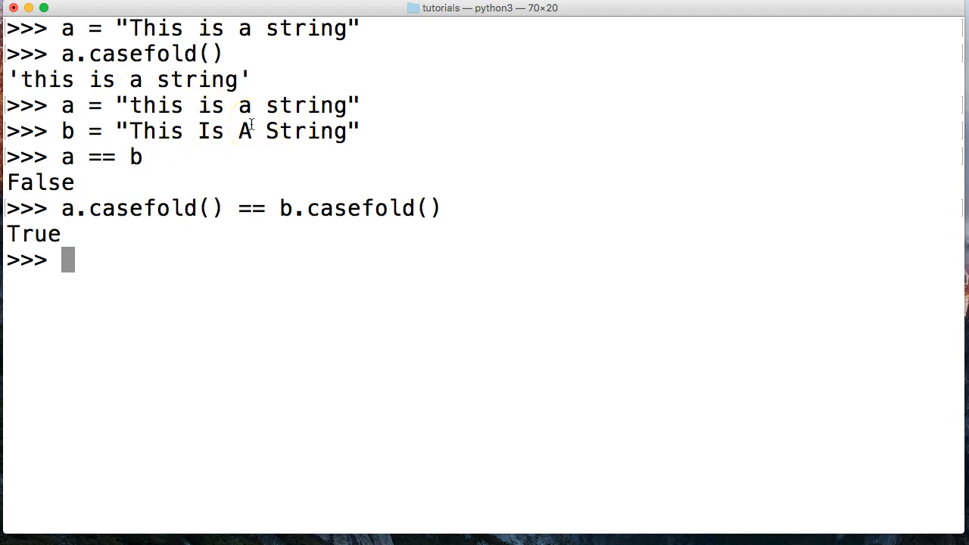